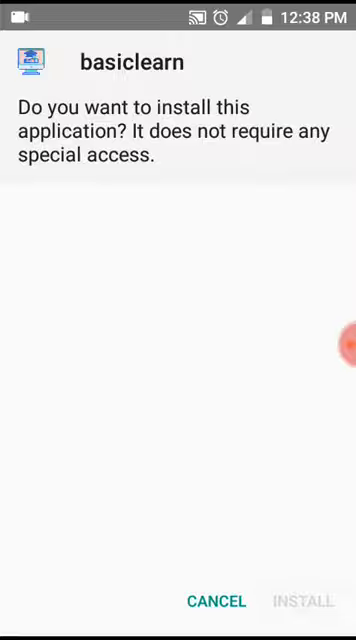
# - Install basiclearn from the installer prompt until 'App installed.' appears
pyautogui.click(300, 601)
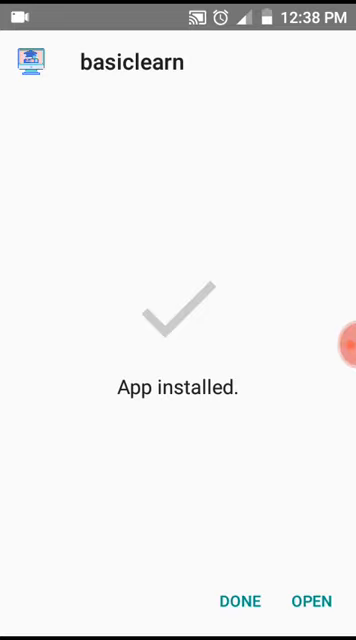
# - Launch basiclearn on its alphabet page and open the drawer listing Videos, Alphabet, Count, Animals, Color
pyautogui.click(309, 601)
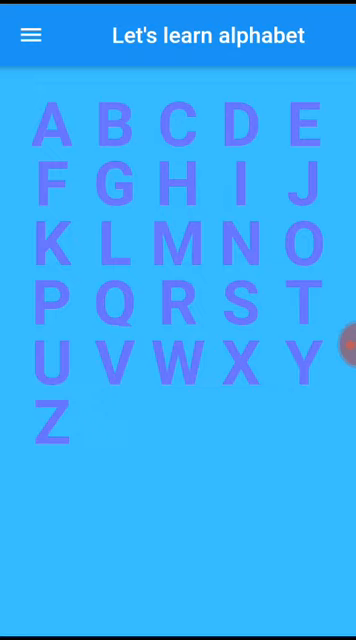
pyautogui.click(28, 35)
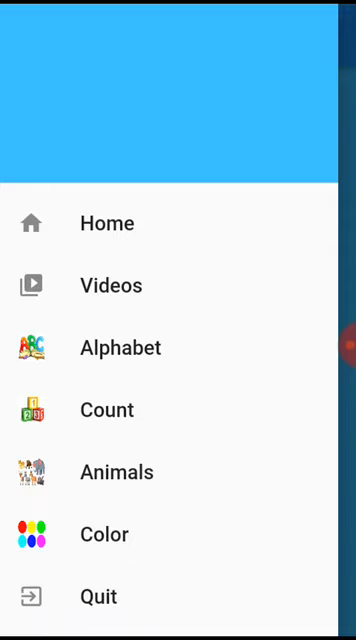
# - Open the Animals page with donkey, duck, frog, goat, horse, pig, rooster and sheep pictures
pyautogui.click(106, 409)
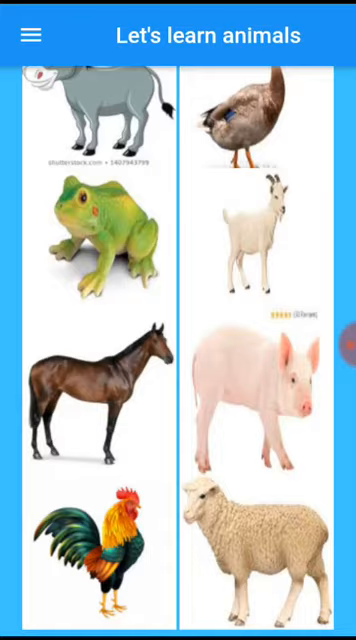
pyautogui.scroll(-3)
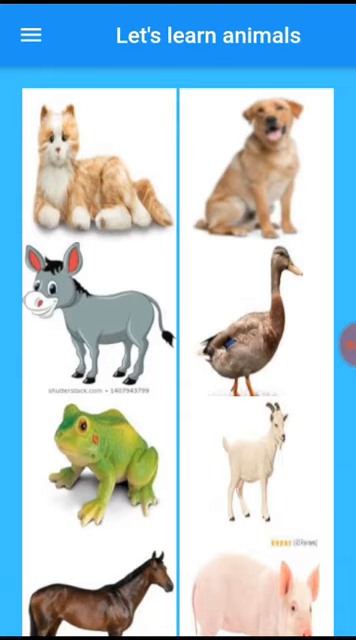
pyautogui.scroll(-3)
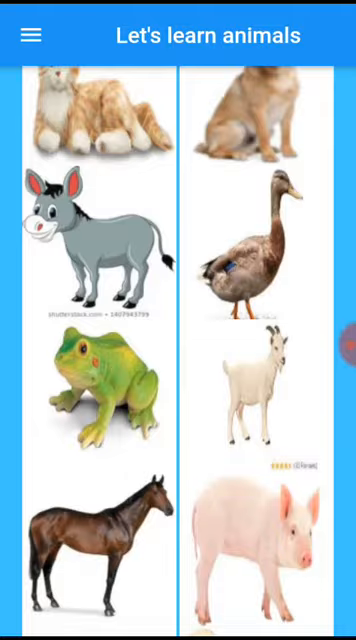
pyautogui.scroll(-3)
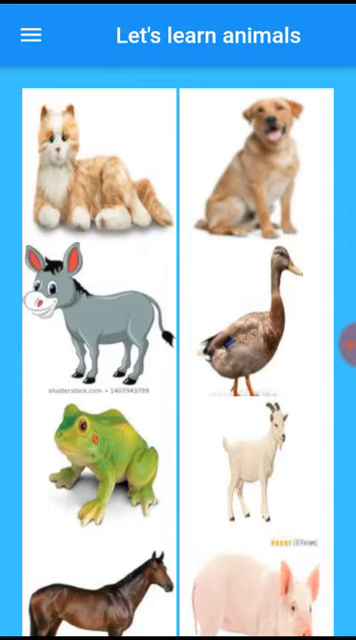
pyautogui.scroll(-3)
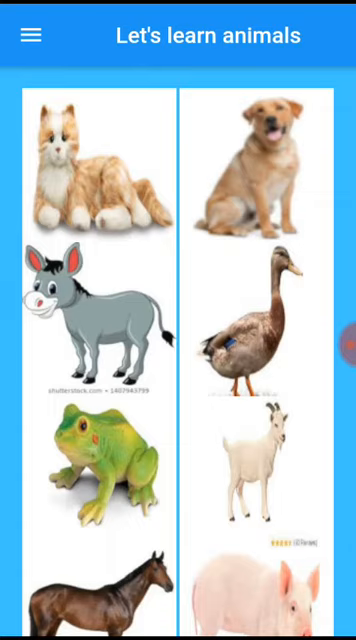
# - Reopen the drawer listing Home, Videos, Alphabet, Count, Animals, Color and Quit
pyautogui.click(30, 35)
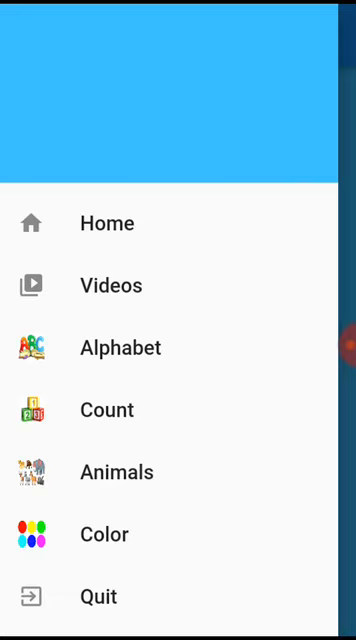
pyautogui.click(103, 534)
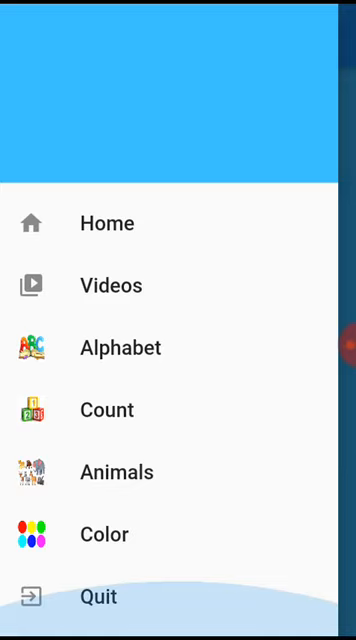
# - Open the Videos section and play Learning 5, showing purple grapes and red strawberries
pyautogui.click(111, 285)
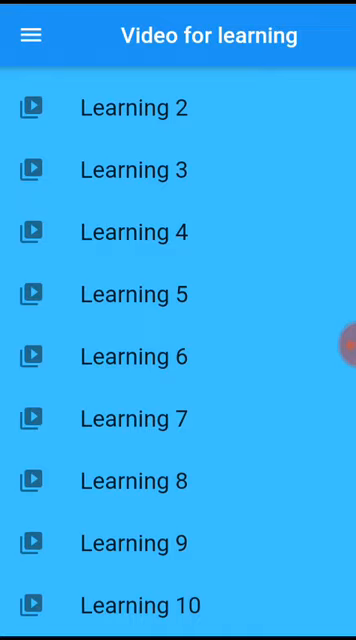
pyautogui.click(131, 293)
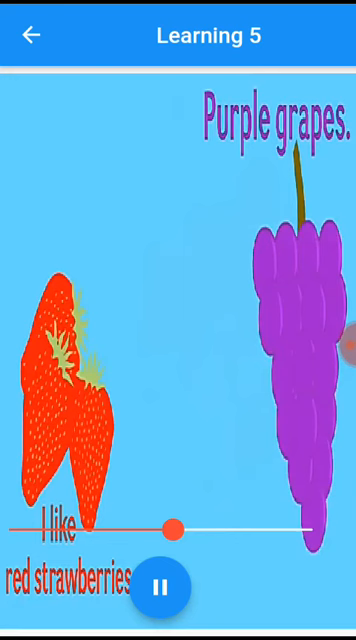
# - Pause the Learning 5 fruit video, leaving Learning 2 open with a cartoon figure
pyautogui.click(178, 587)
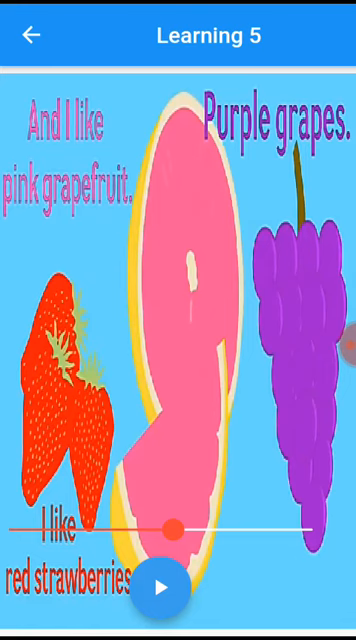
pyautogui.click(179, 585)
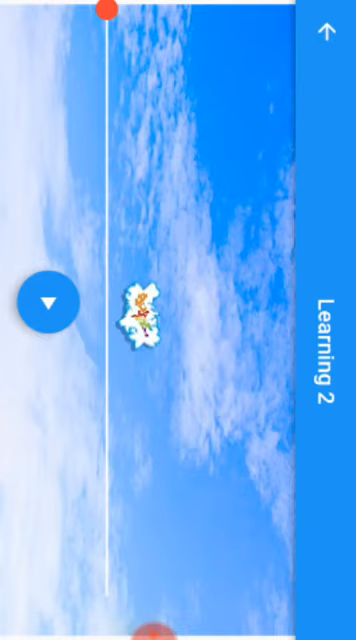
# - Play Learning 2 in landscape until orange letter shapes over tree bark appear
pyautogui.click(51, 301)
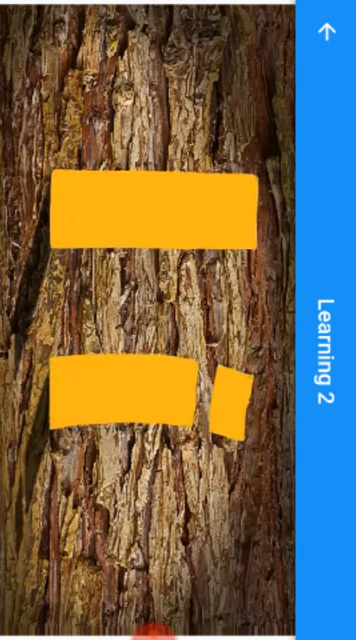